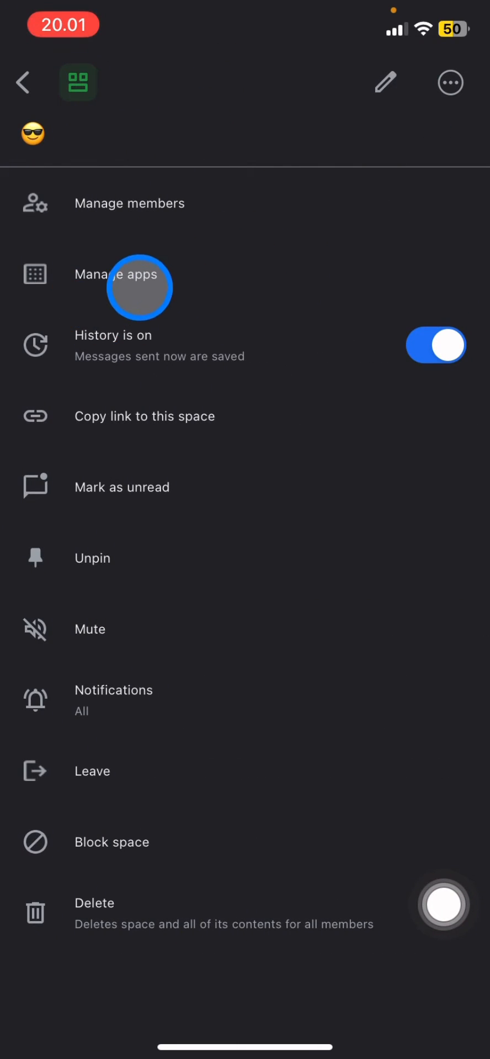
Step: Add the Polly app to the space through Manage apps
{"action": "left_click", "coordinate": [129, 273]}
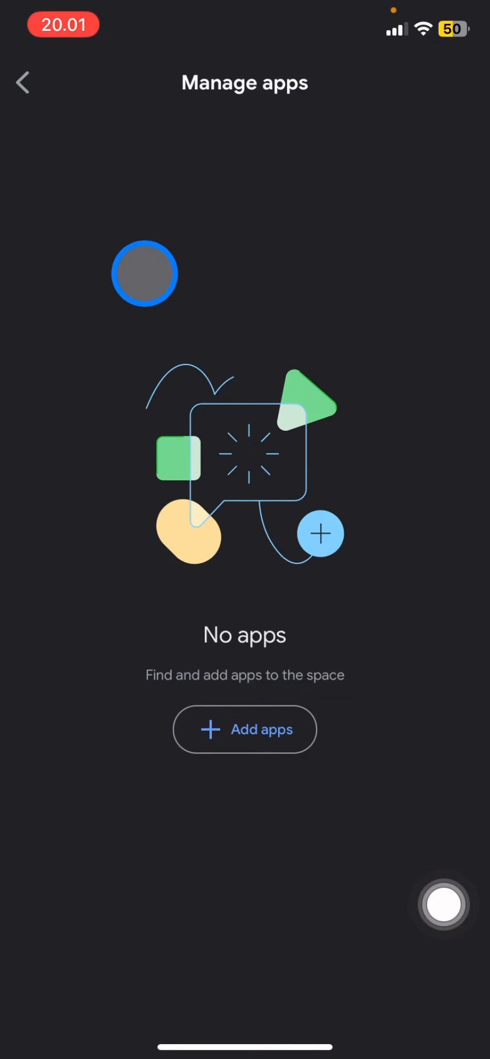
{"action": "left_click", "coordinate": [244, 728]}
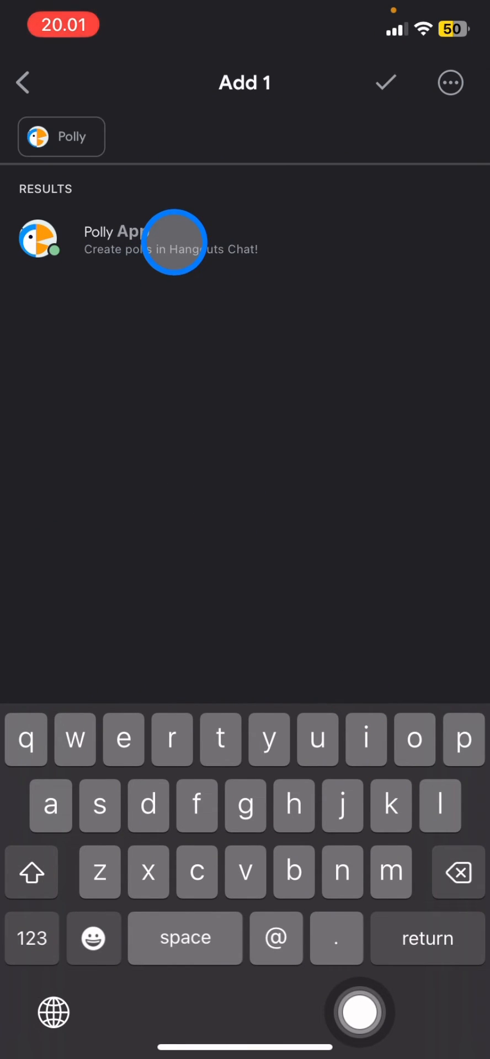
{"action": "left_click", "coordinate": [386, 82]}
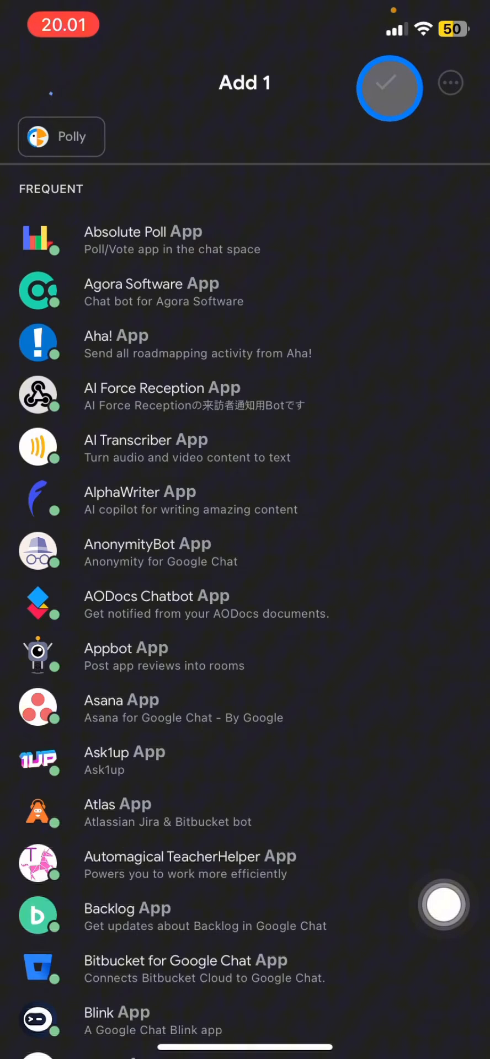
{"action": "left_click", "coordinate": [389, 88]}
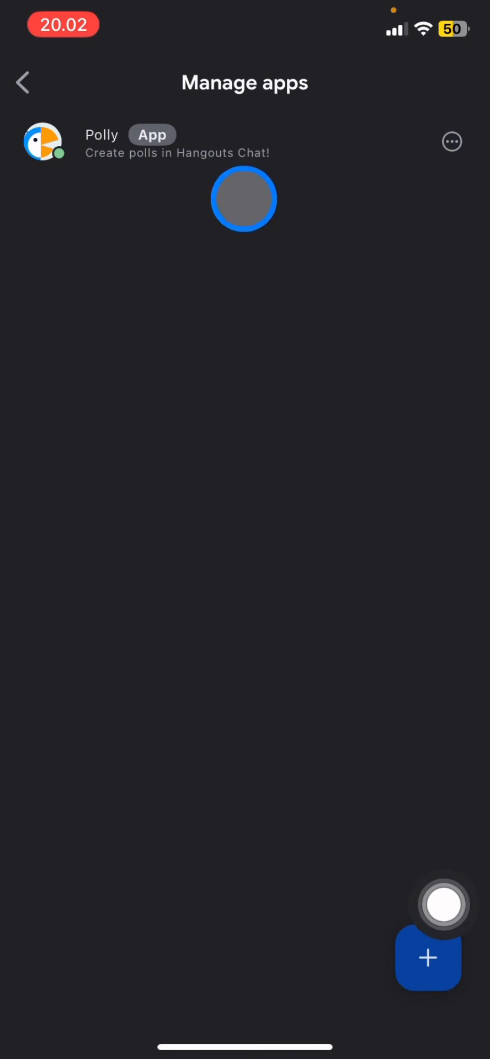
Step: Return to the space conversation, read Polly's welcome, and start a message
{"action": "left_click", "coordinate": [24, 82]}
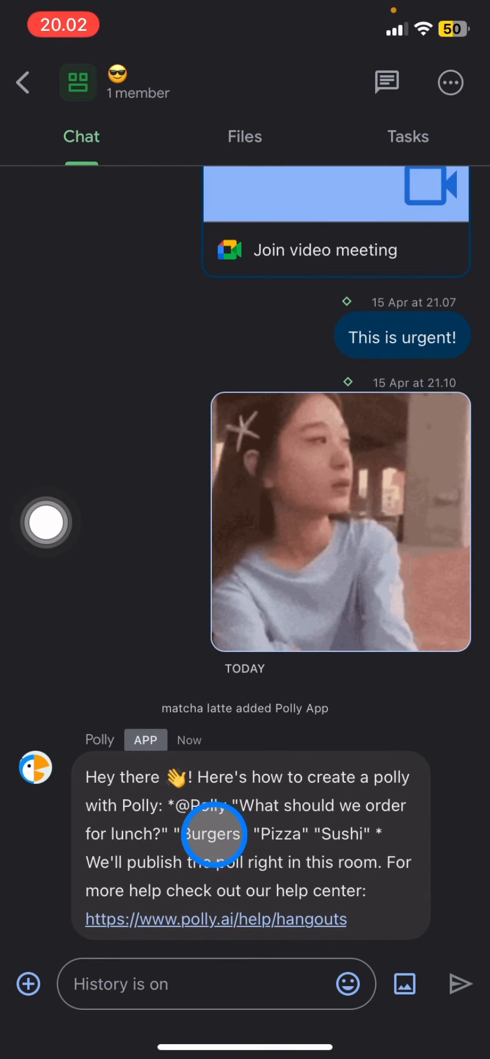
{"action": "mouse_move", "coordinate": [270, 833]}
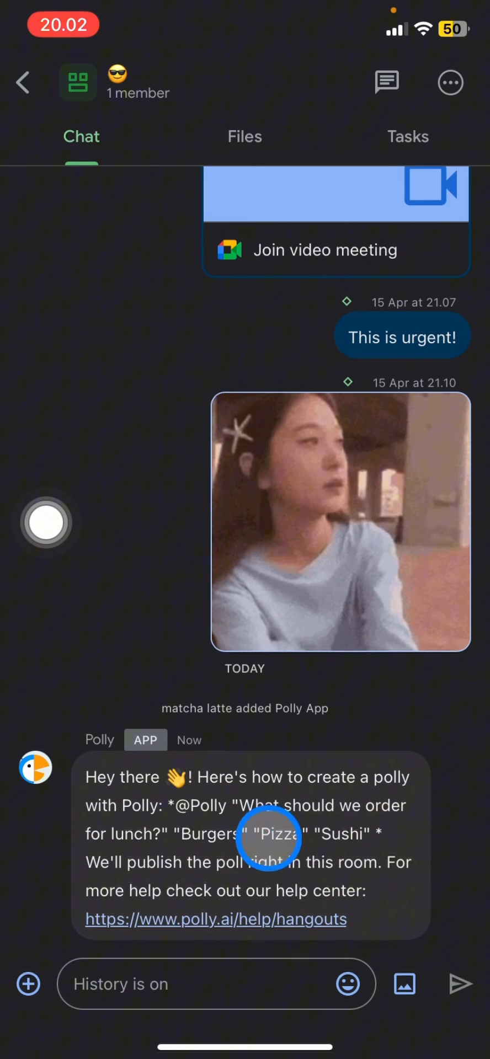
{"action": "left_click", "coordinate": [203, 983]}
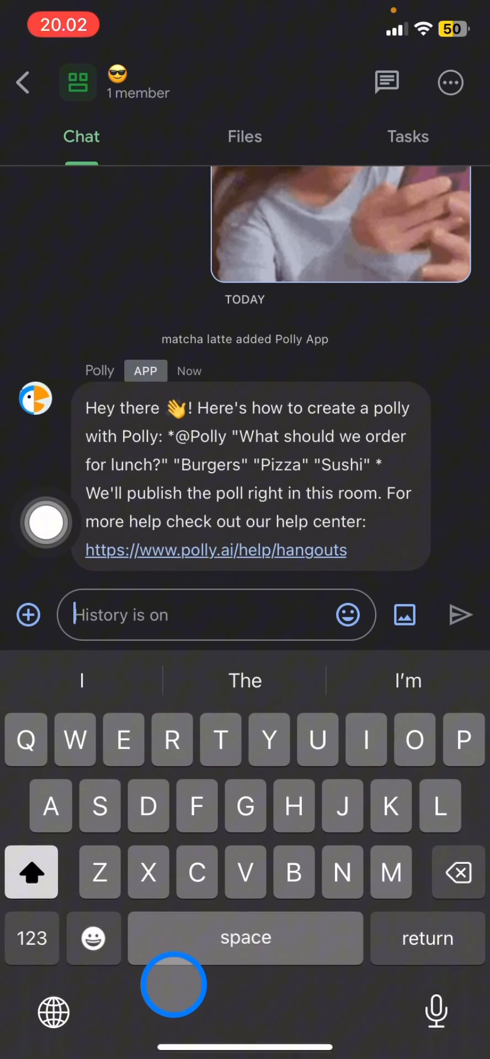
{"action": "left_click", "coordinate": [31, 937]}
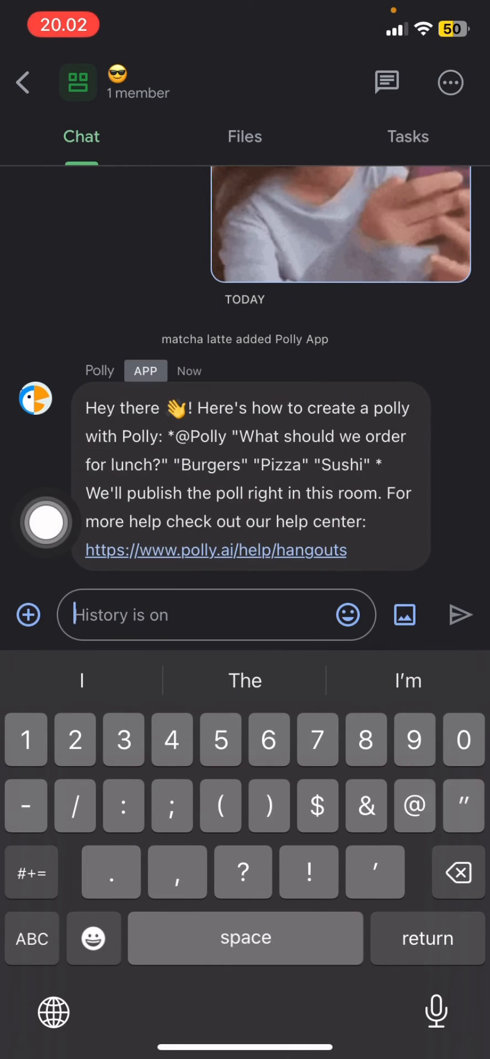
{"action": "type", "text": "@pd"}
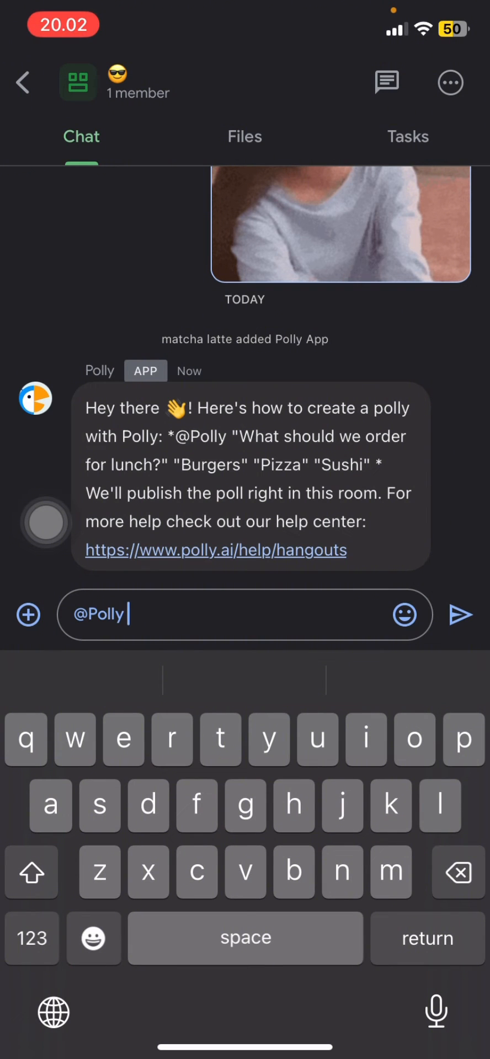
{"action": "type", "text": "\""}
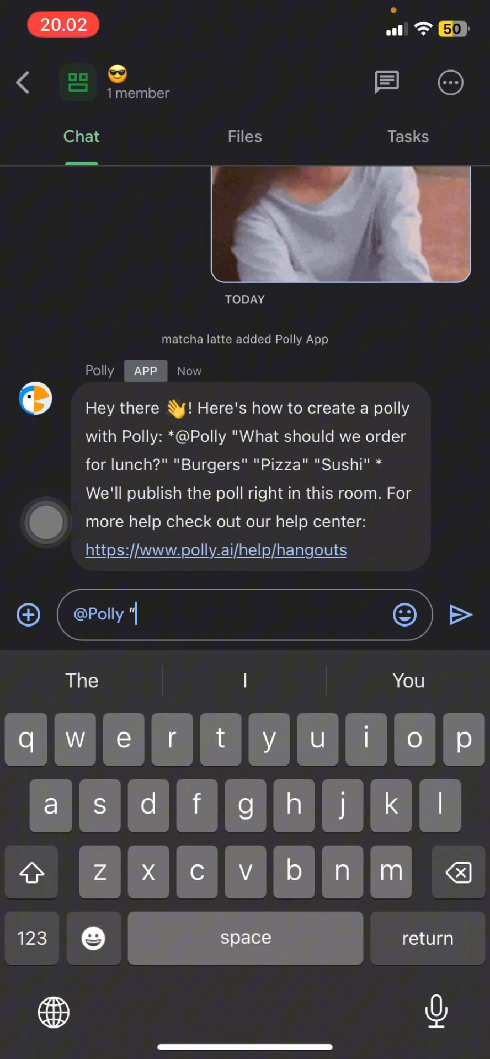
{"action": "type", "text": "where"}
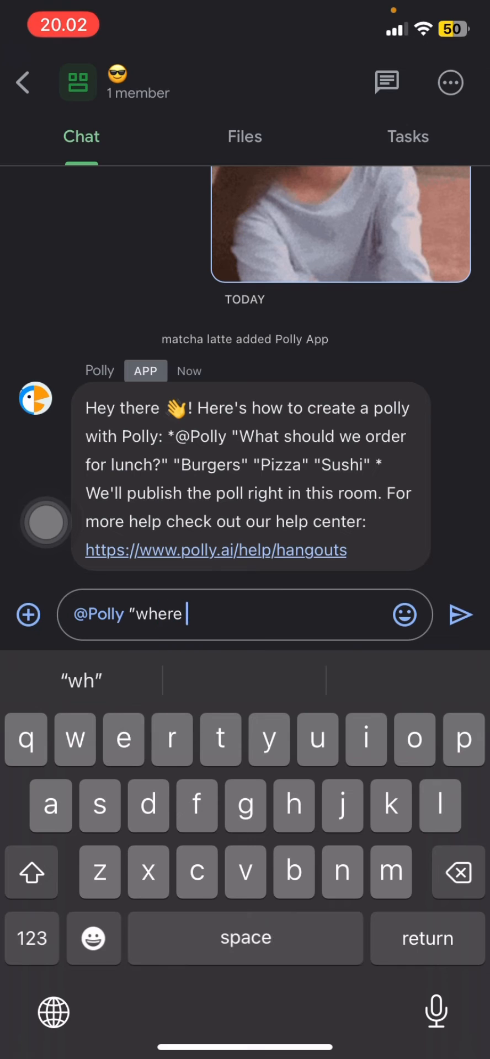
{"action": "type", "text": "do we hang"}
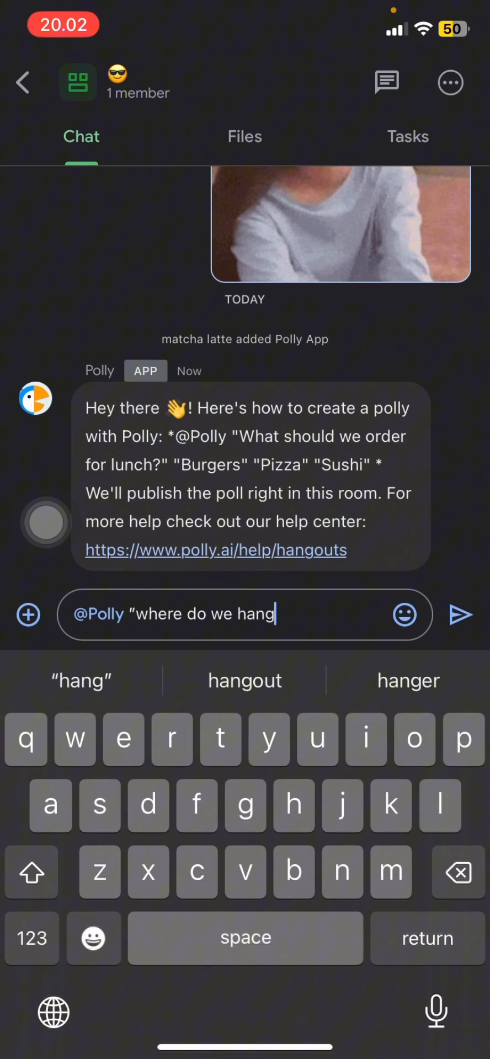
{"action": "type", "text": "out?"}
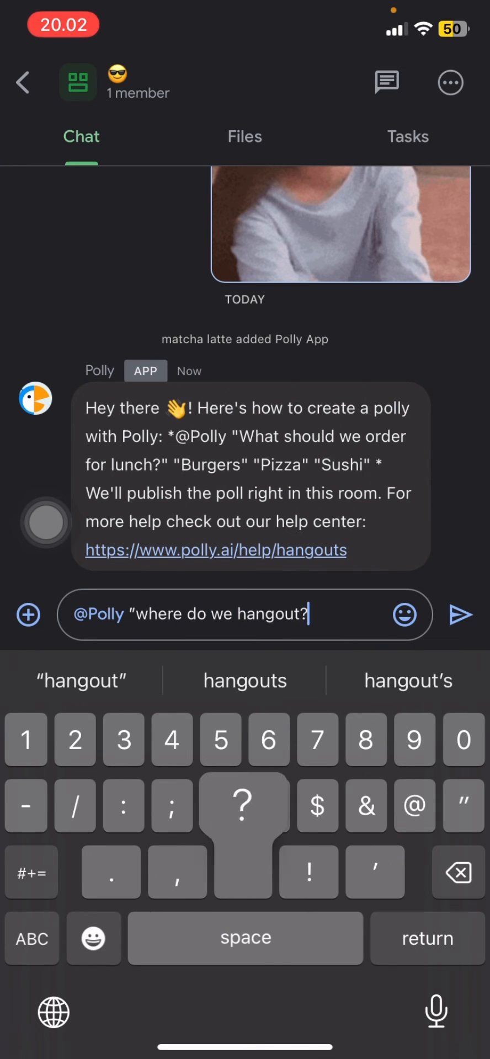
{"action": "type", "text": "\""}
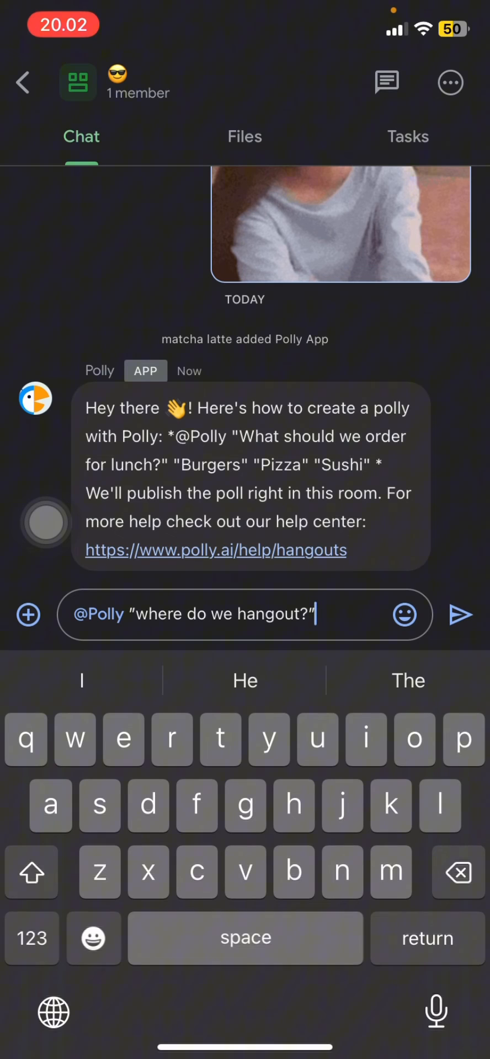
Step: Add the quoted poll options "A", "B" and "C" to the draft
{"action": "type", "text": "\""}
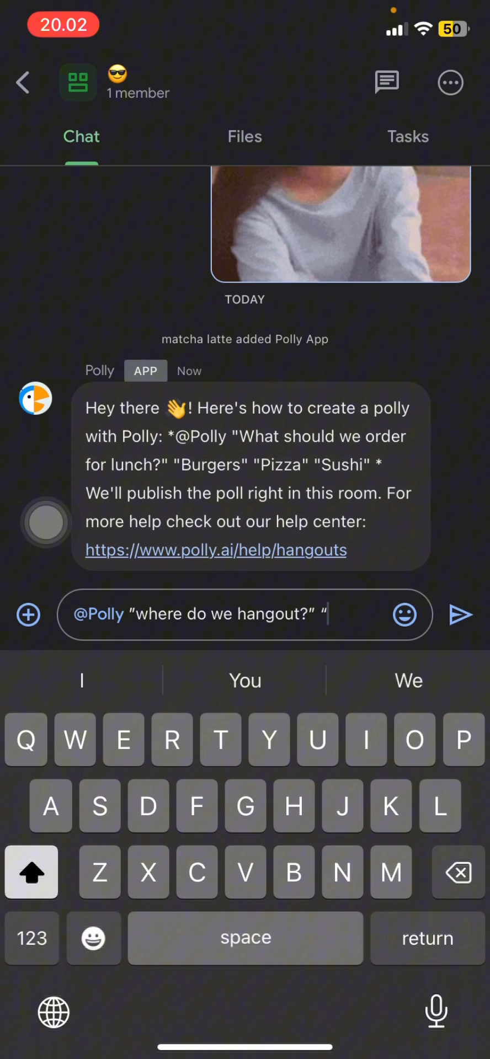
{"action": "type", "text": "A"}
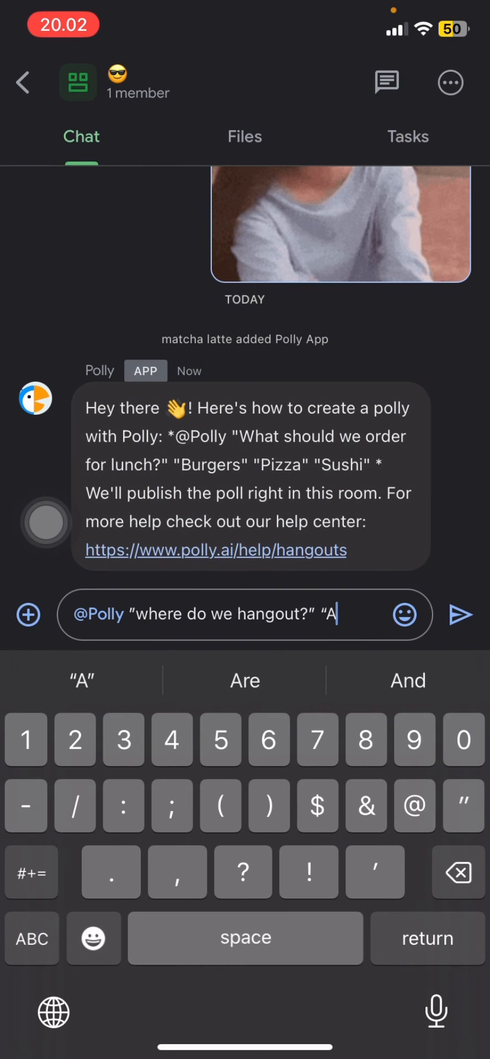
{"action": "type", "text": "\""}
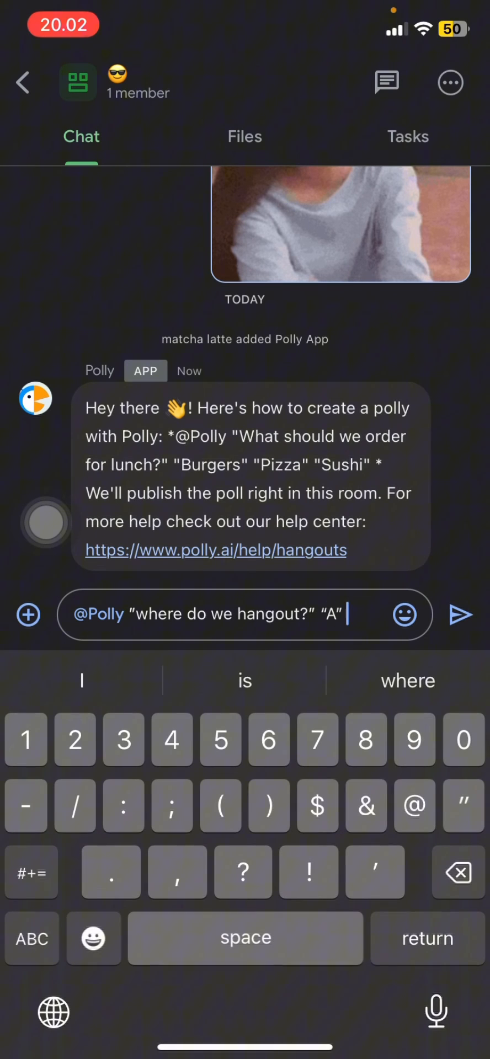
{"action": "left_click", "coordinate": [31, 938]}
{"action": "type", "text": " “B” “C"}
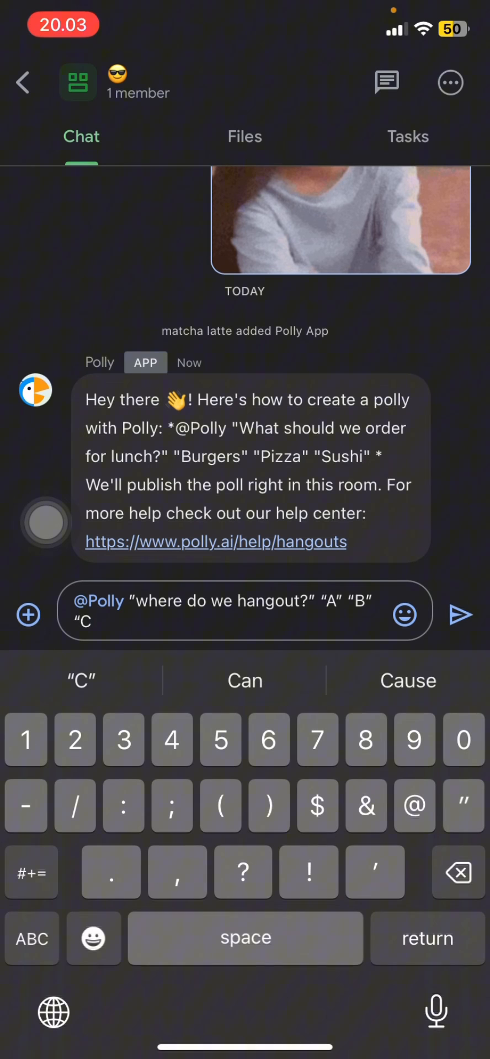
{"action": "type", "text": "\""}
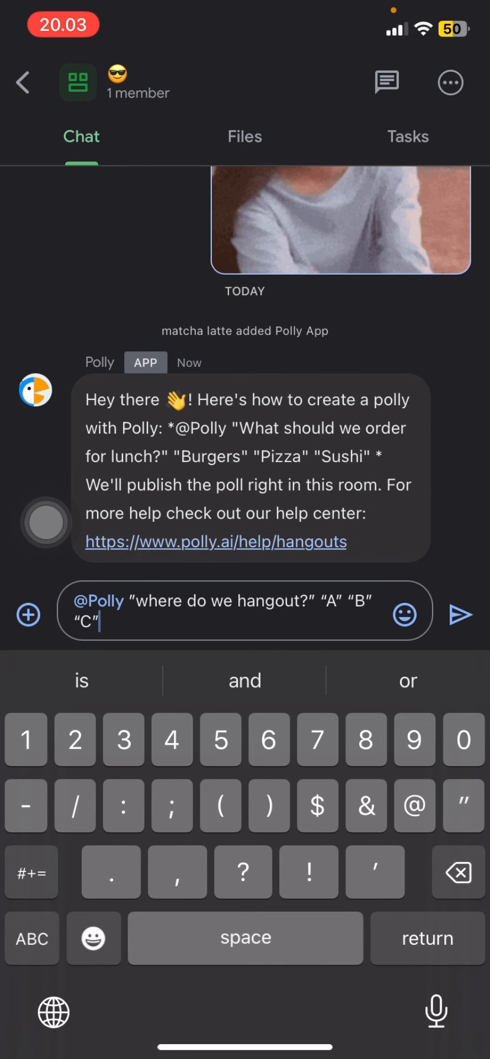
{"action": "left_click", "coordinate": [244, 804]}
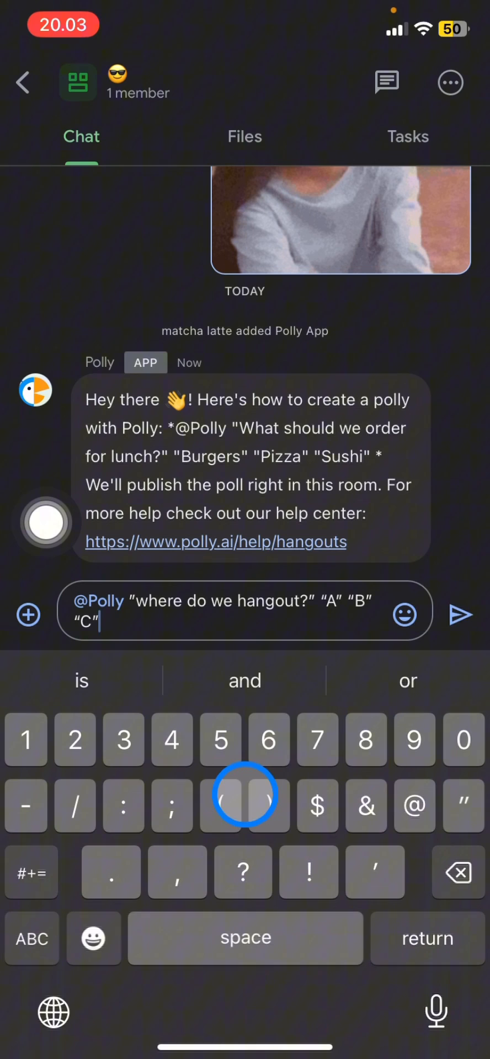
Step: Send the request to Polly and vote for option A on the published poll
{"action": "left_click", "coordinate": [462, 614]}
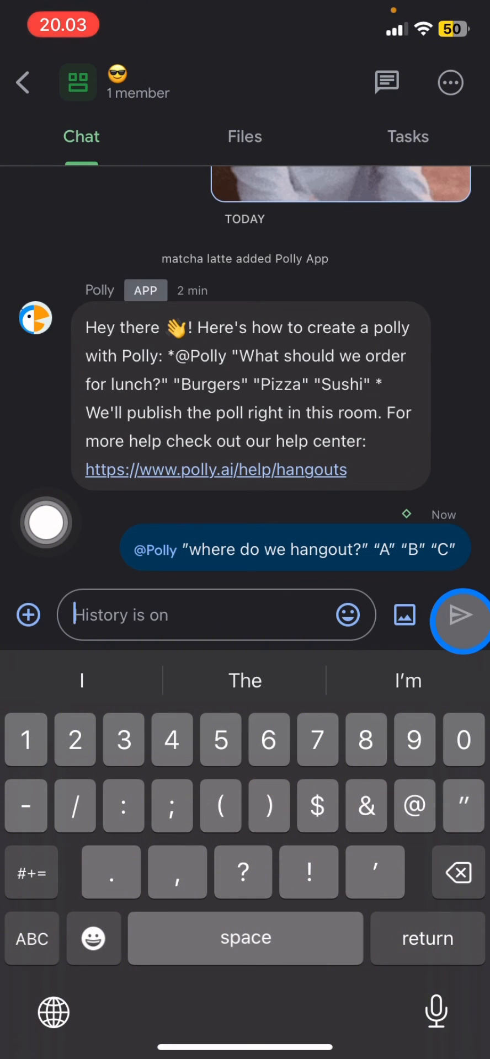
{"action": "left_click", "coordinate": [460, 614]}
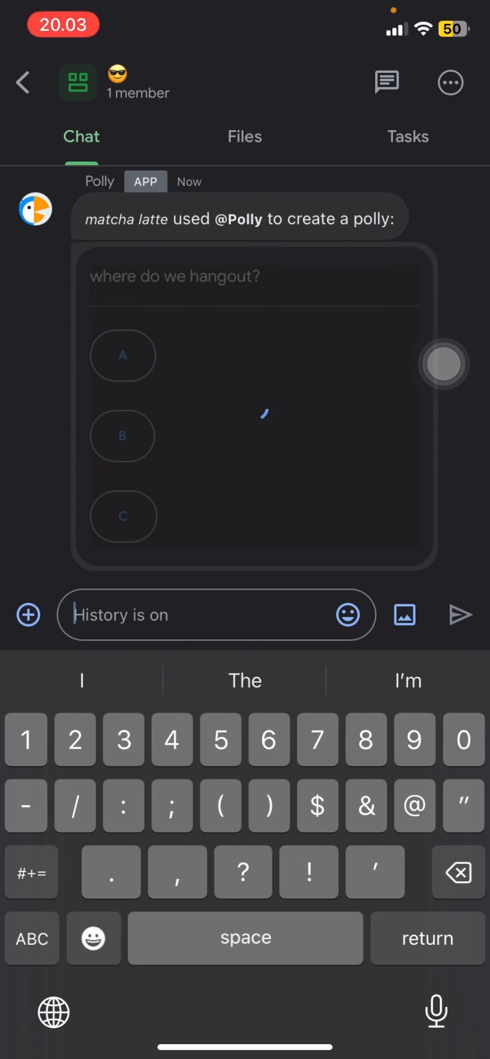
{"action": "left_click", "coordinate": [122, 355]}
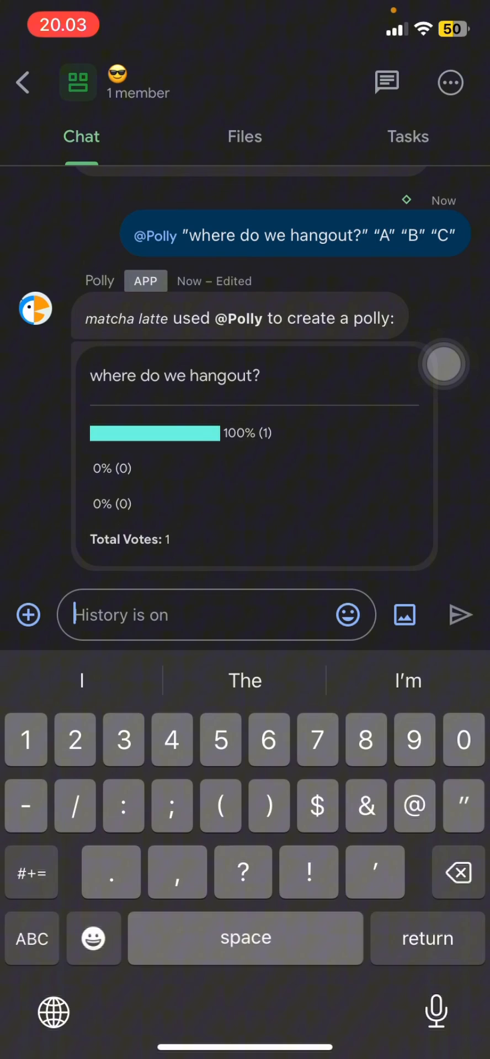